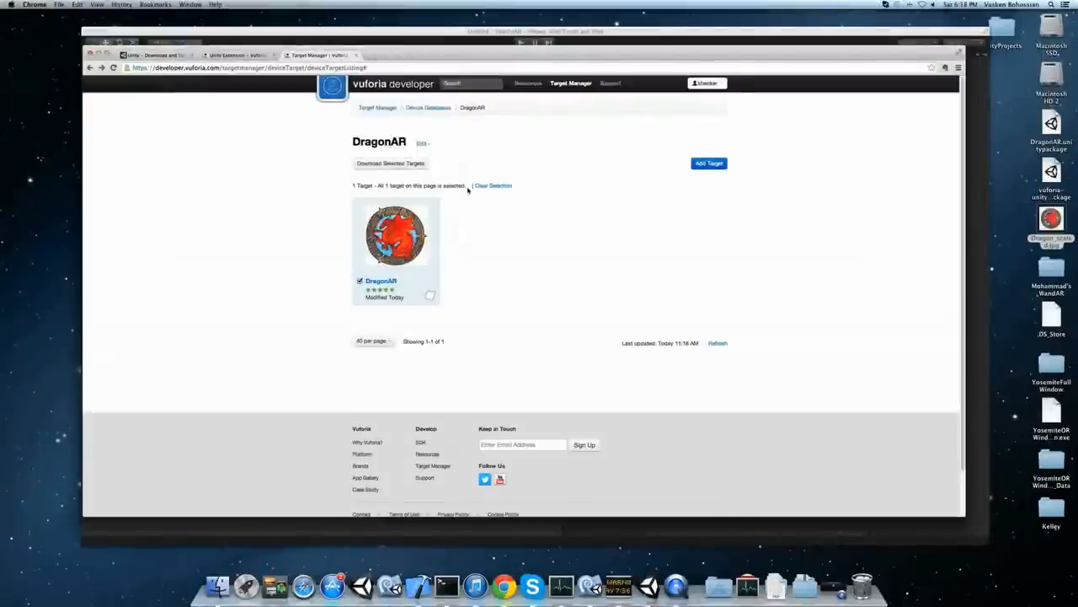
click(709, 162)
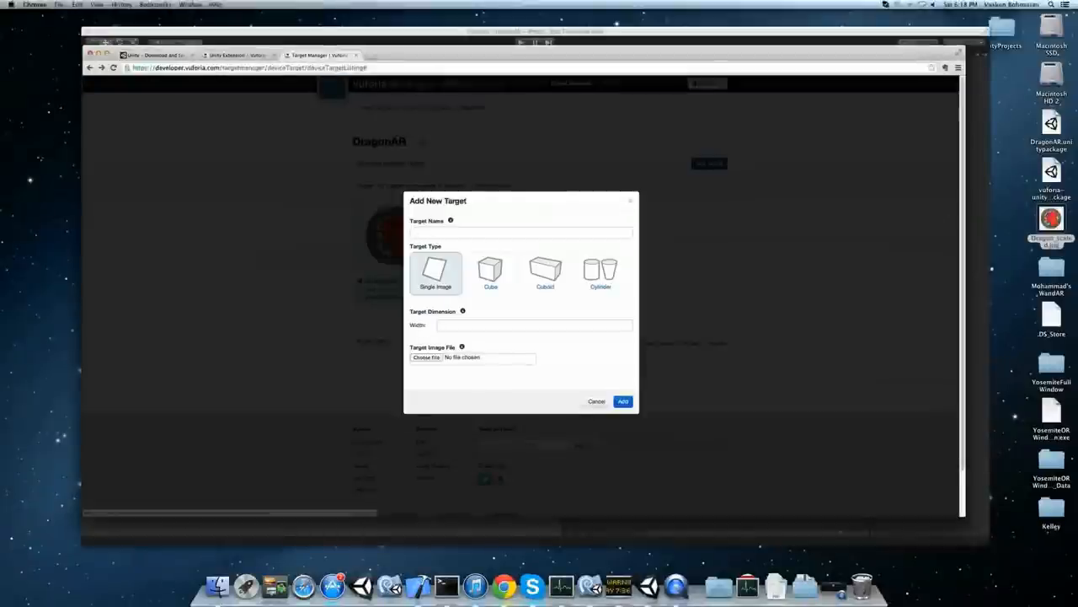
text(DragonAR)
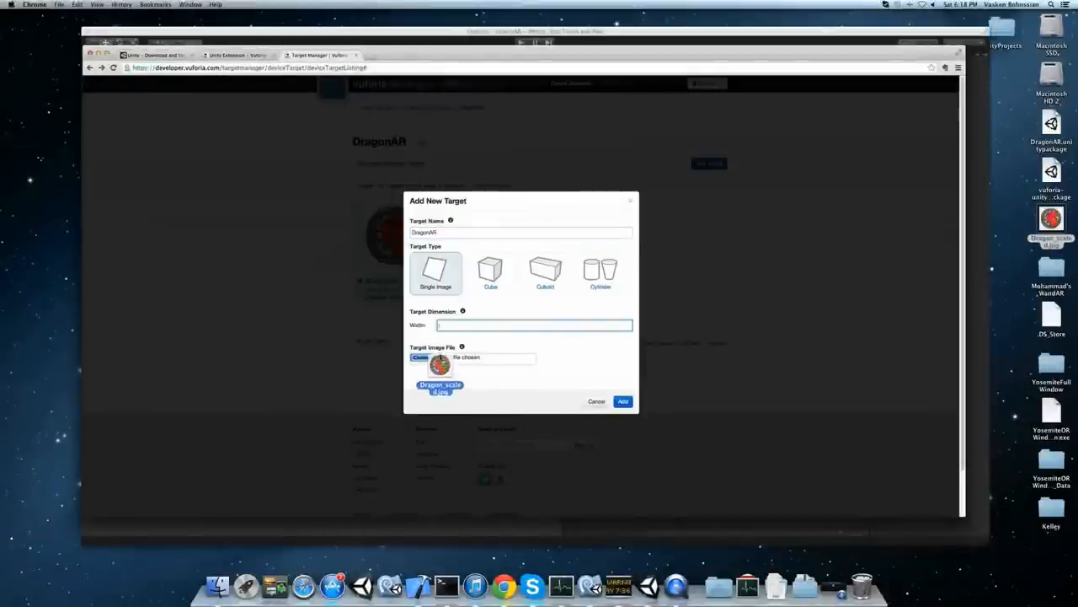
click(622, 402)
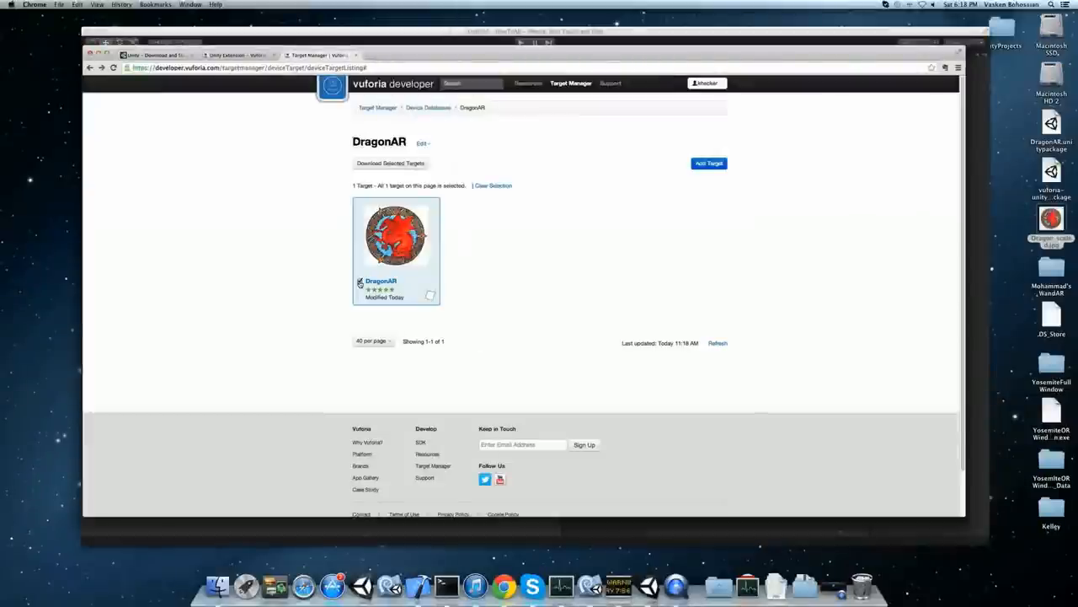